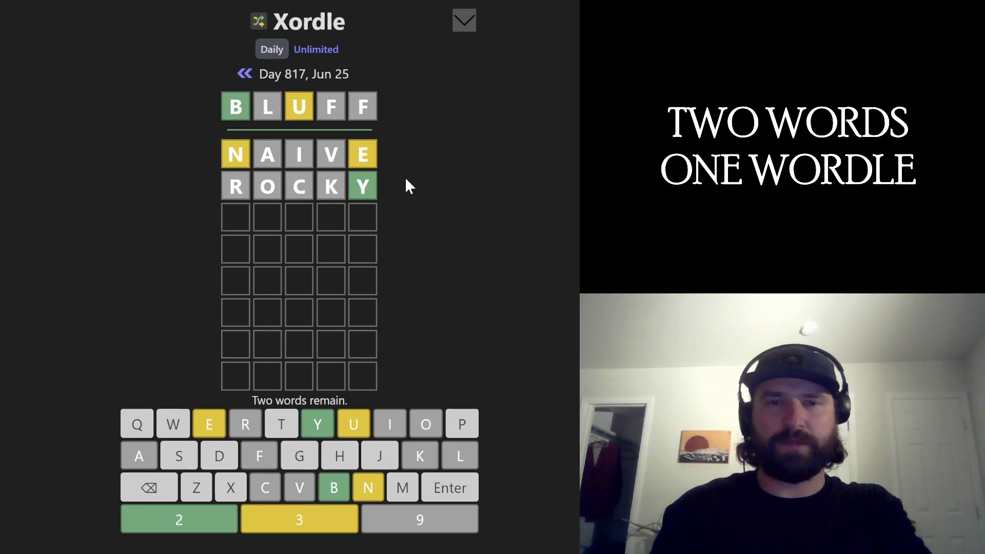
- Enter UNSET as the third guess, revealing a green E and yellow U, N, T
text(UNSET)
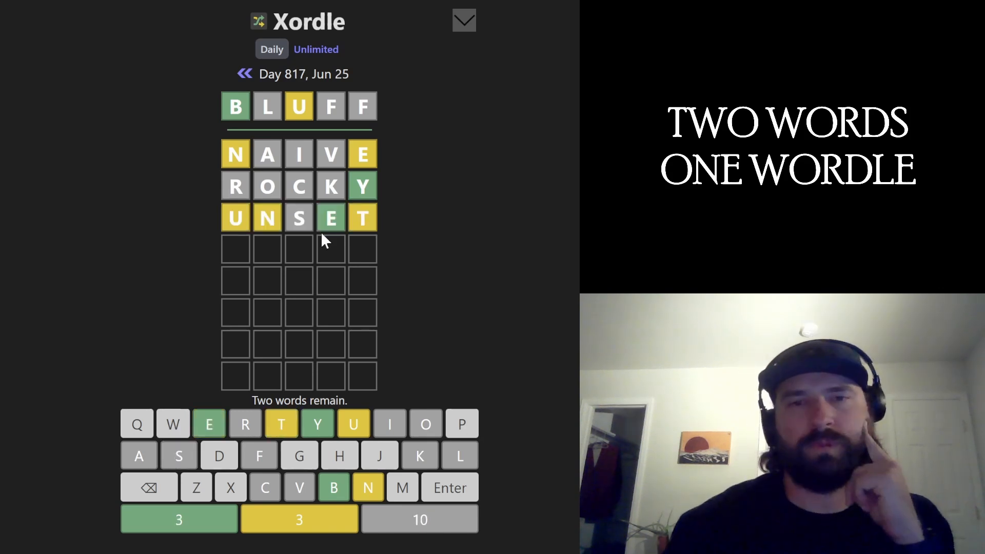
mouse_move(279, 229)
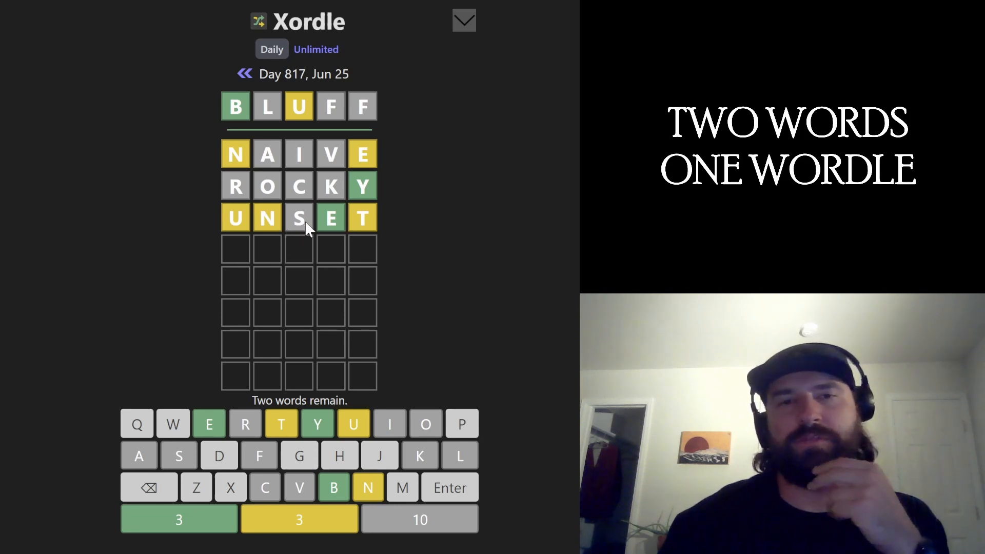
mouse_move(331, 233)
text(TW)
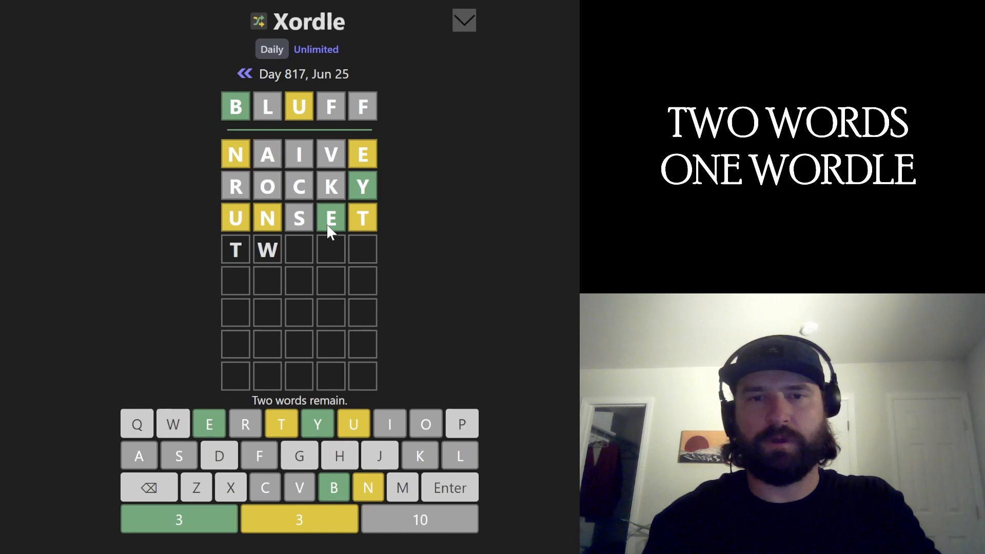
- Solve both words with TWEED and BUNNY, winning the puzzle
text(eed)
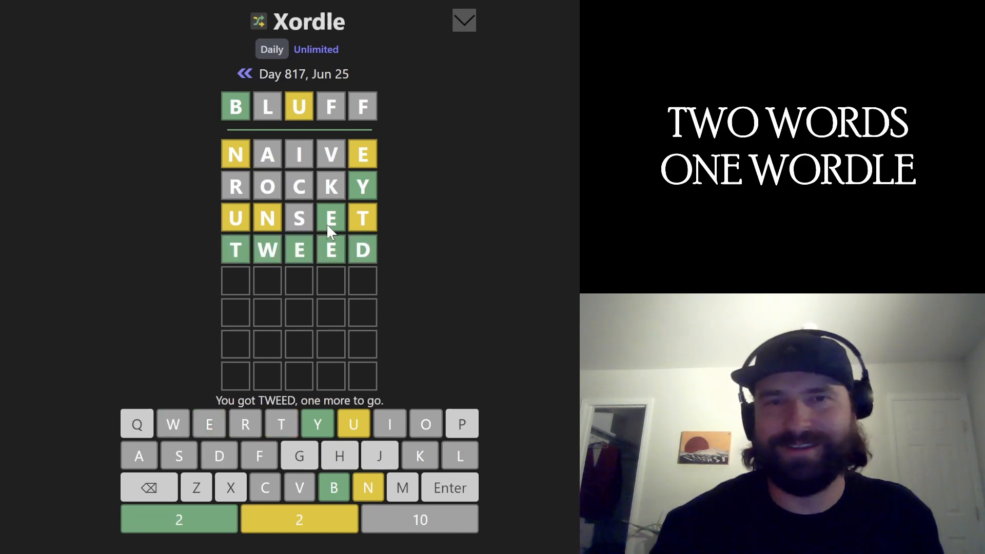
mouse_move(319, 347)
text(B)
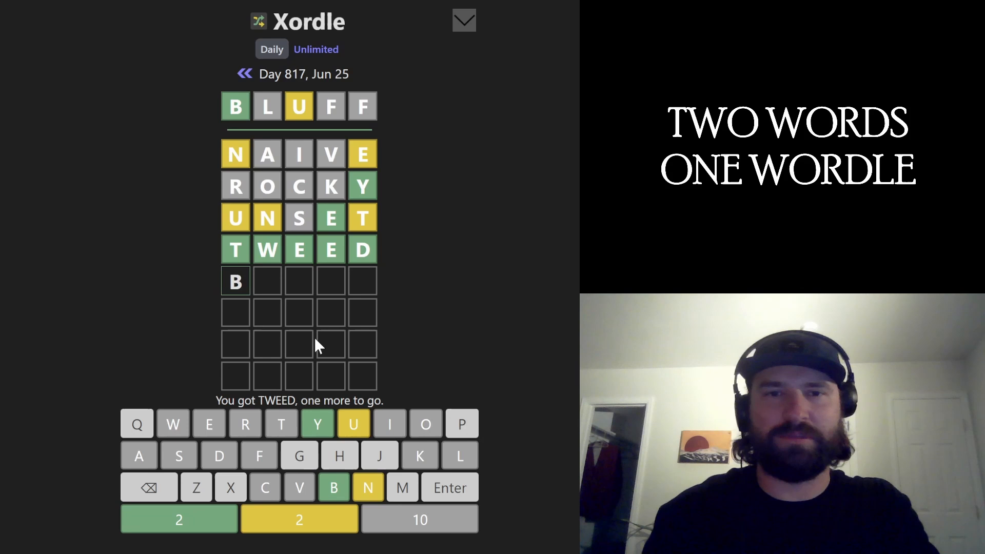
text(UNNY)
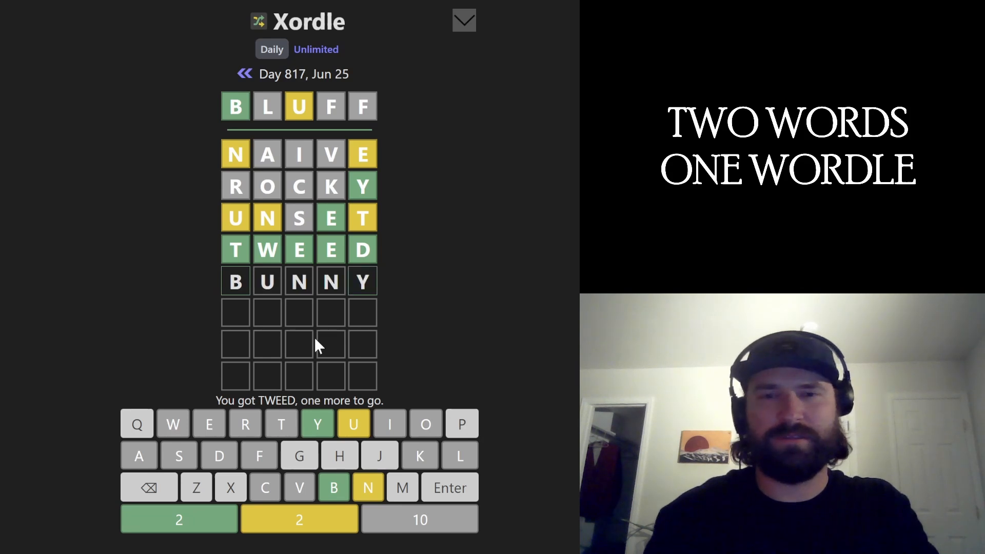
key(Enter)
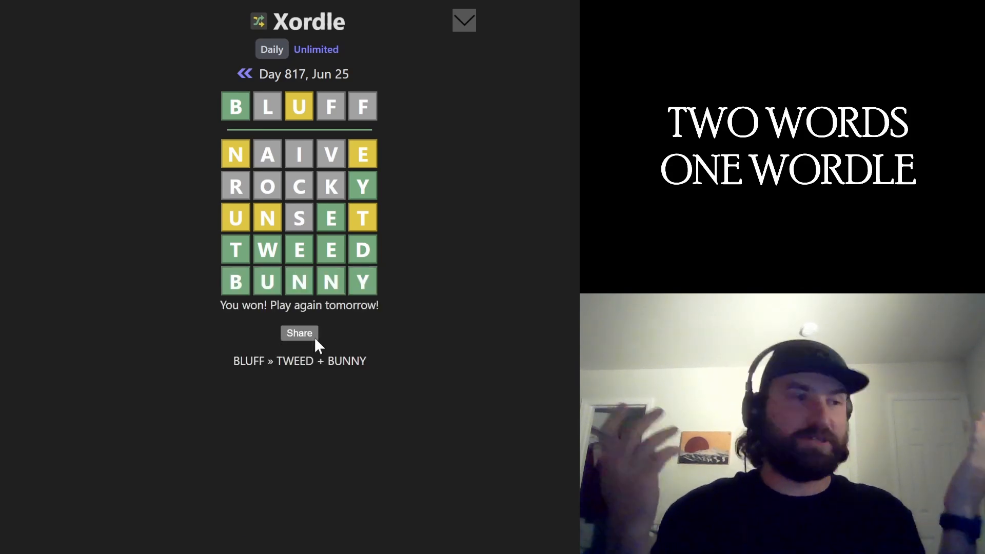